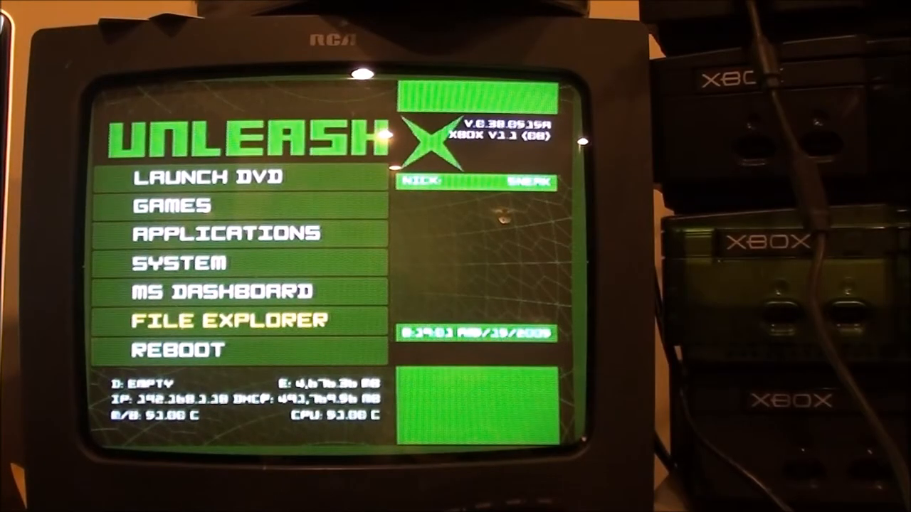
Browse File Explorer to F:\emus\Premium 8 Massive\skin\Default\720p and SettingsCategory.xml.
{"action": "left_click", "coordinate": [229, 319]}
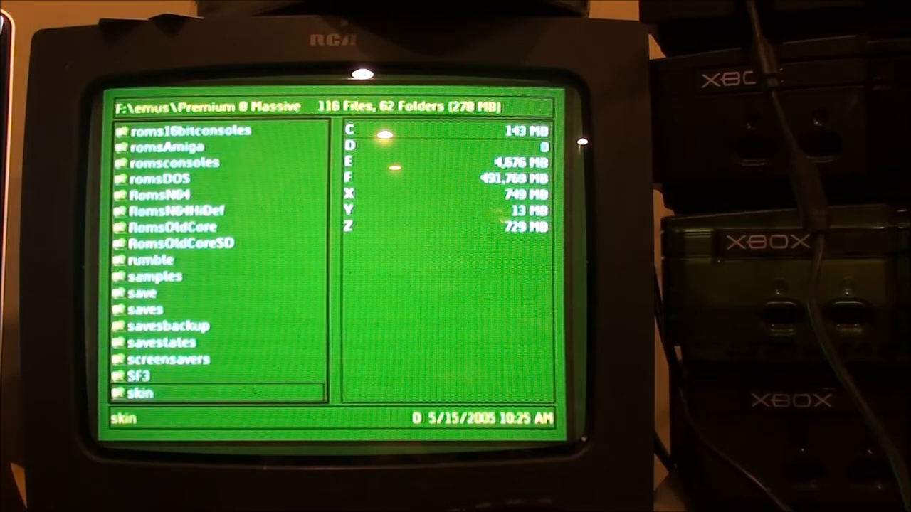
{"action": "scroll", "scroll_direction": "down", "scroll_amount": 3}
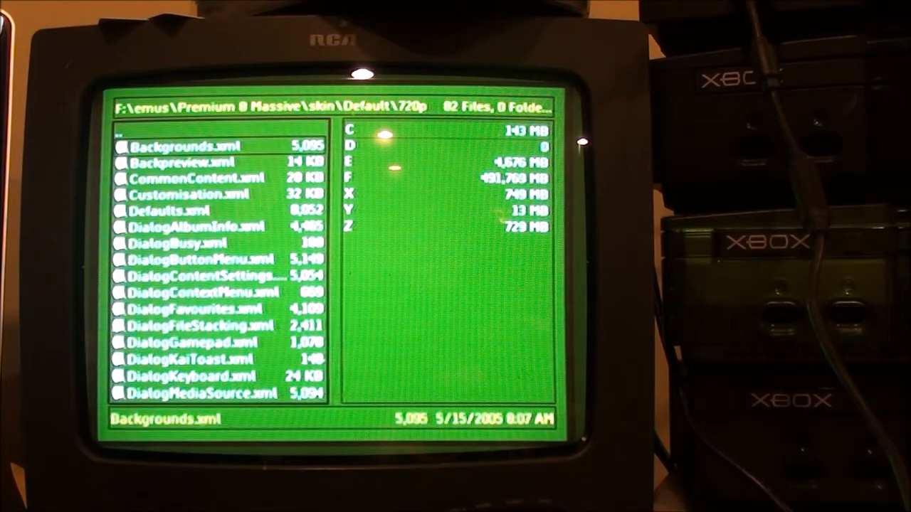
{"action": "scroll", "scroll_direction": "down", "scroll_amount": 3}
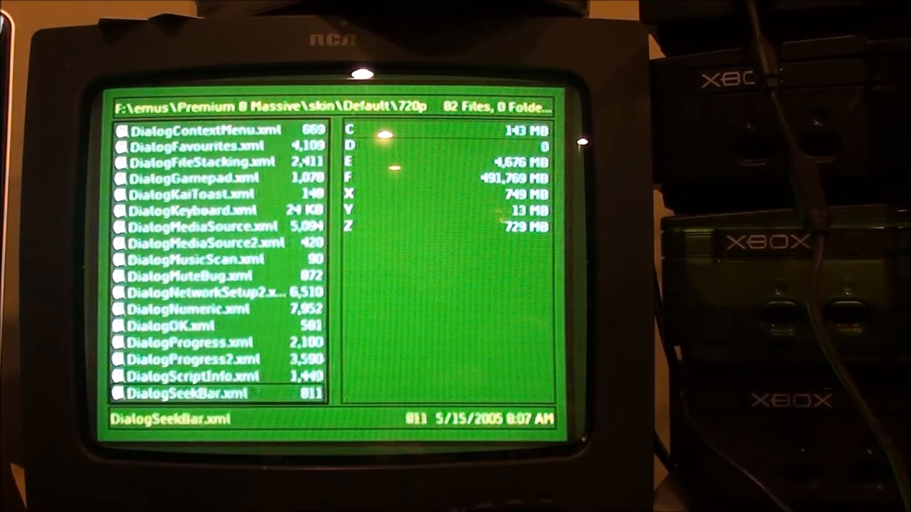
{"action": "scroll", "scroll_direction": "down", "scroll_amount": 3}
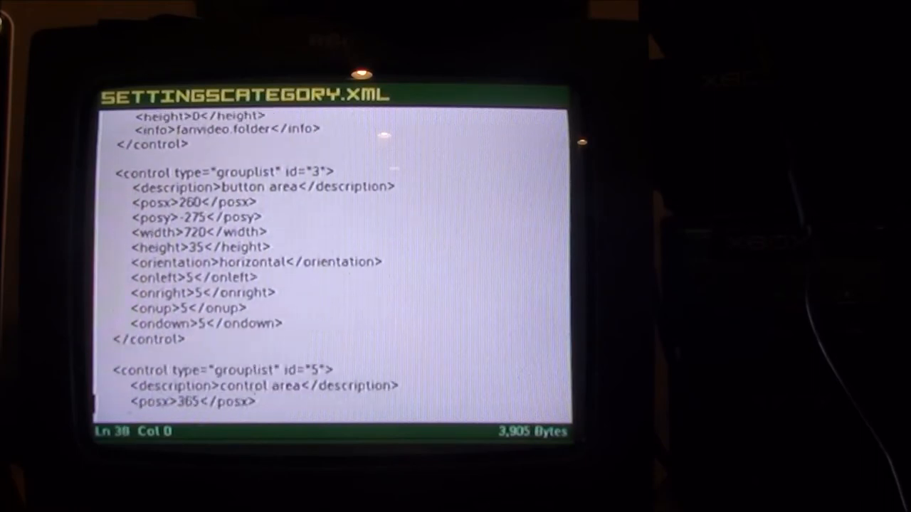
Scroll down to the osdsmall <font> tag in button control id 7.
{"action": "scroll", "scroll_direction": "down", "scroll_amount": 3}
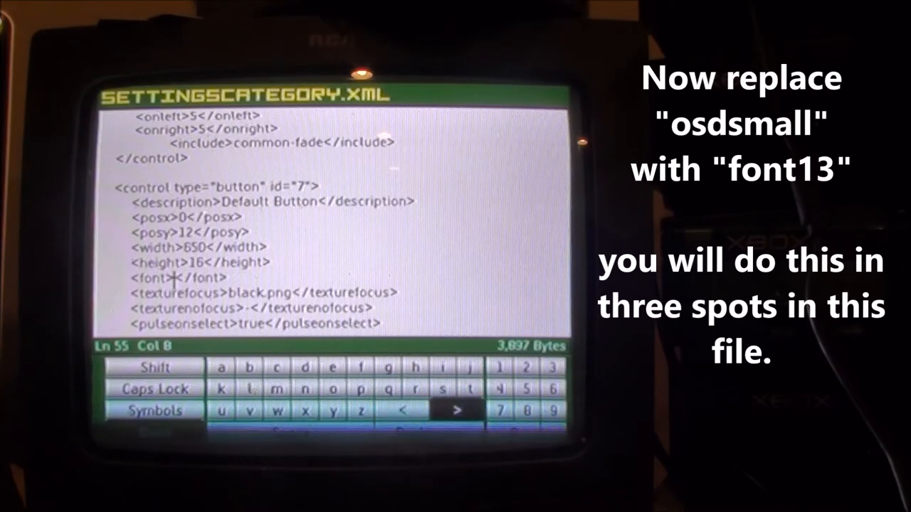
Spell font13 on the on-screen keyboard for the Default Button's font.
{"action": "left_click", "coordinate": [360, 389]}
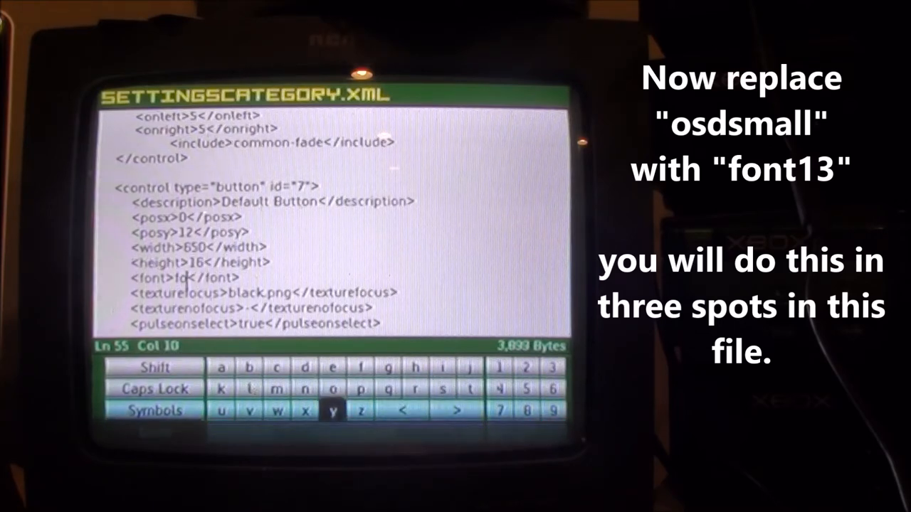
{"action": "left_click", "coordinate": [361, 389]}
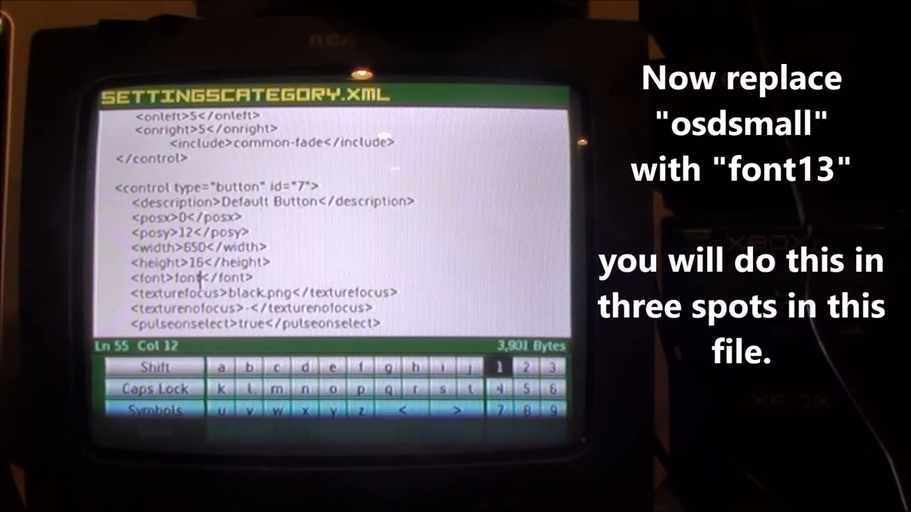
{"action": "left_click", "coordinate": [551, 367]}
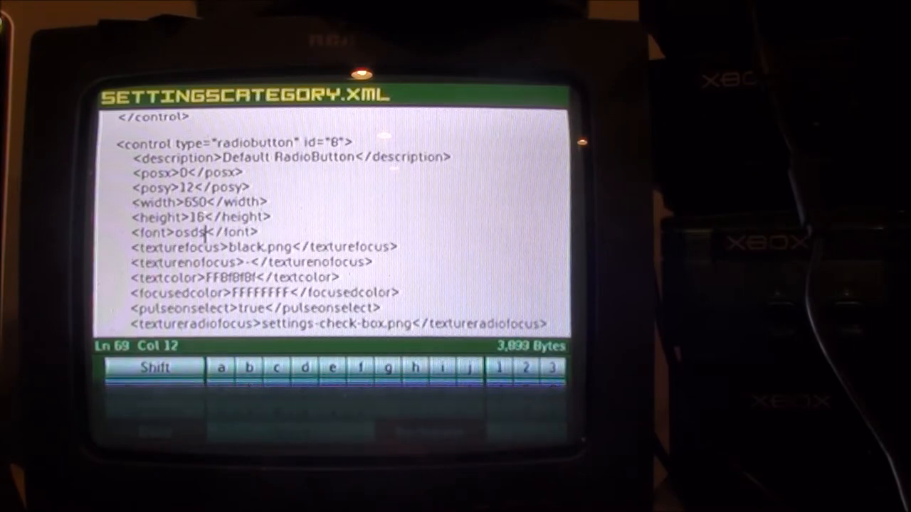
Erase the remaining osdsmall letters, then delete osdsmall in spincontrolex id 9.
{"action": "key", "text": "backspace"}
{"action": "type", "text": "font13"}
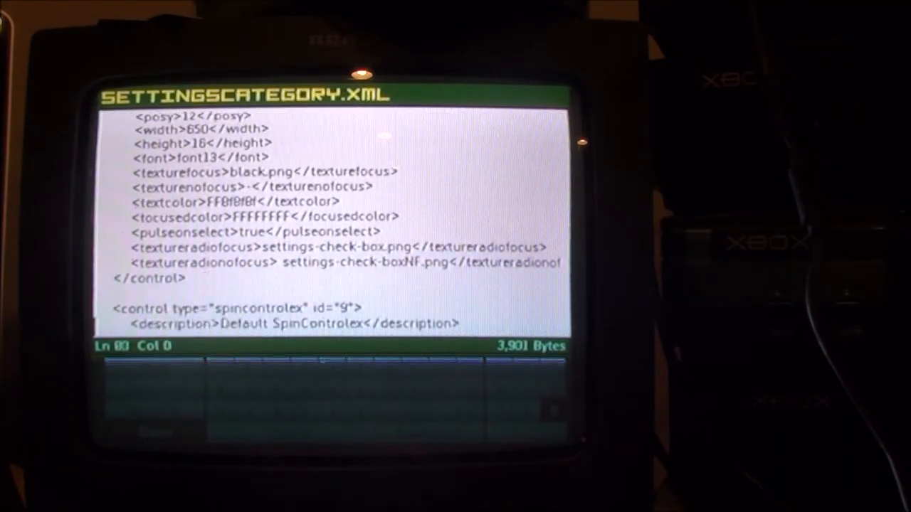
{"action": "scroll", "scroll_direction": "down", "scroll_amount": 3}
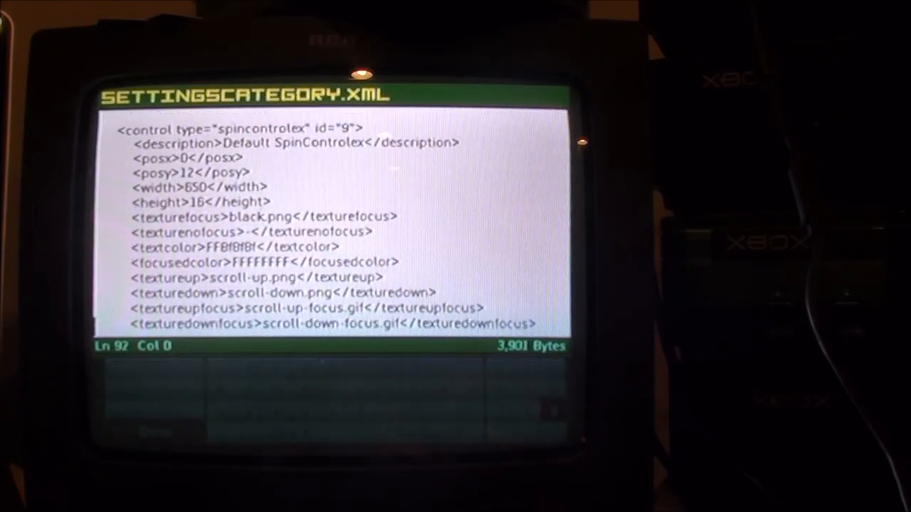
{"action": "scroll", "scroll_direction": "down", "scroll_amount": 3}
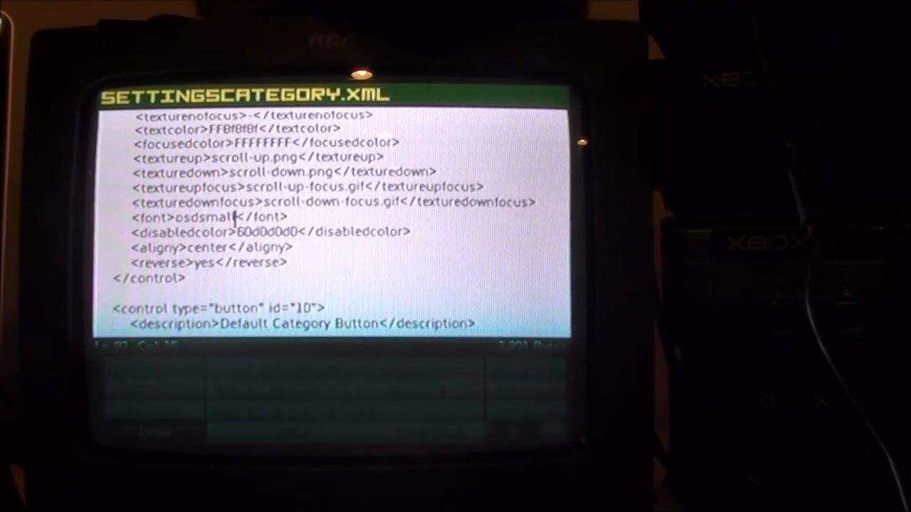
{"action": "key", "text": "backspace"}
{"action": "type", "text": "font"}
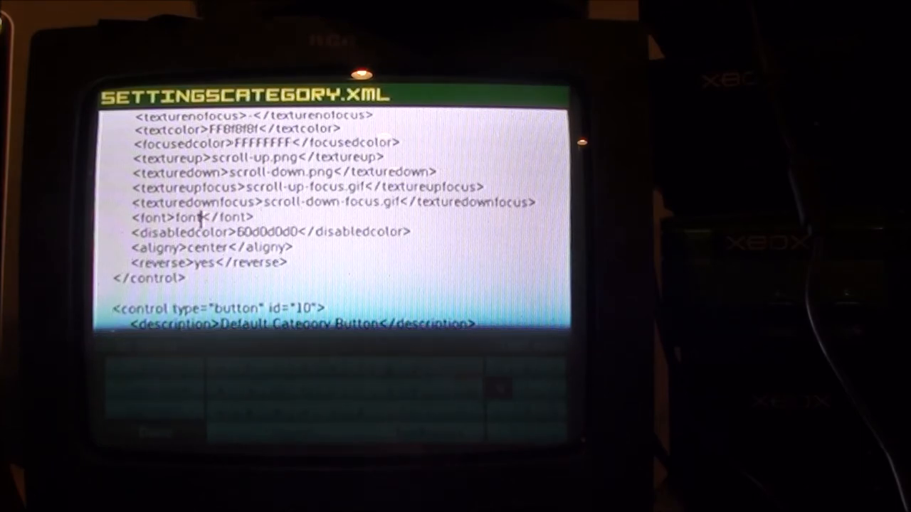
{"action": "type", "text": "1"}
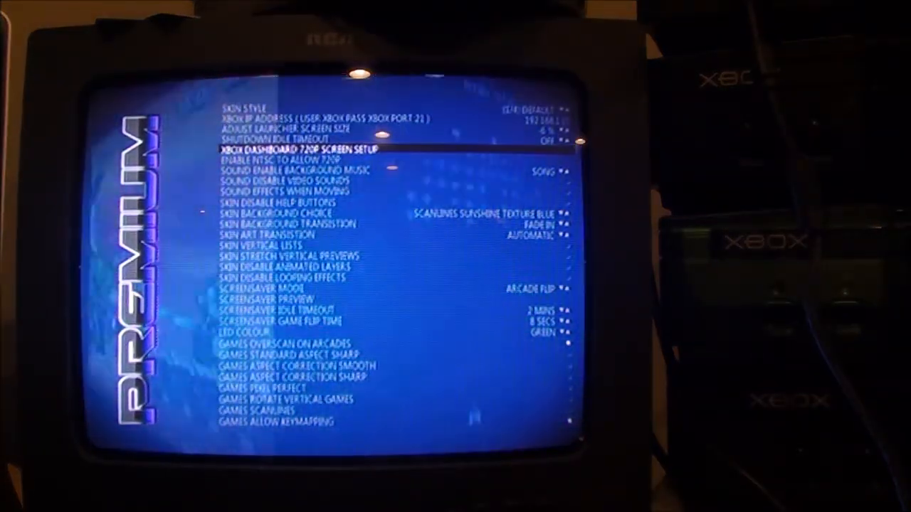
Move the settings highlight down to the background music sound option.
{"action": "key", "text": "down"}
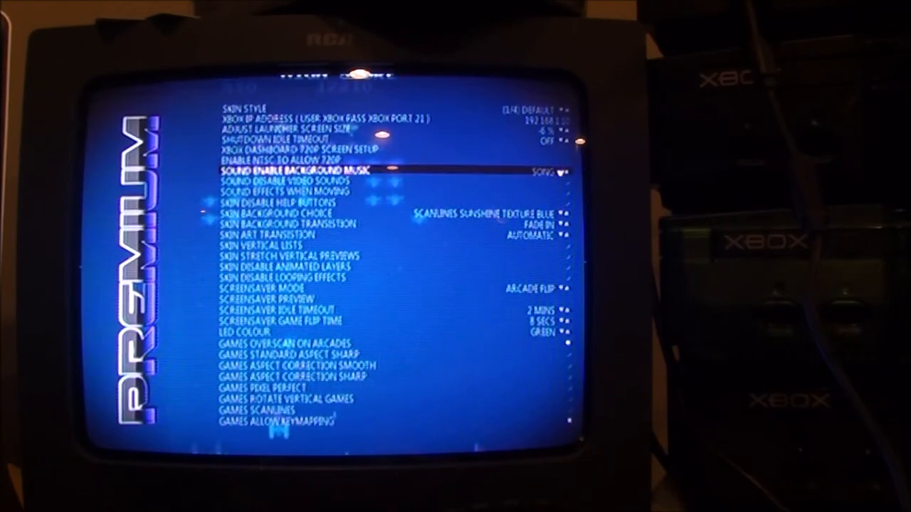